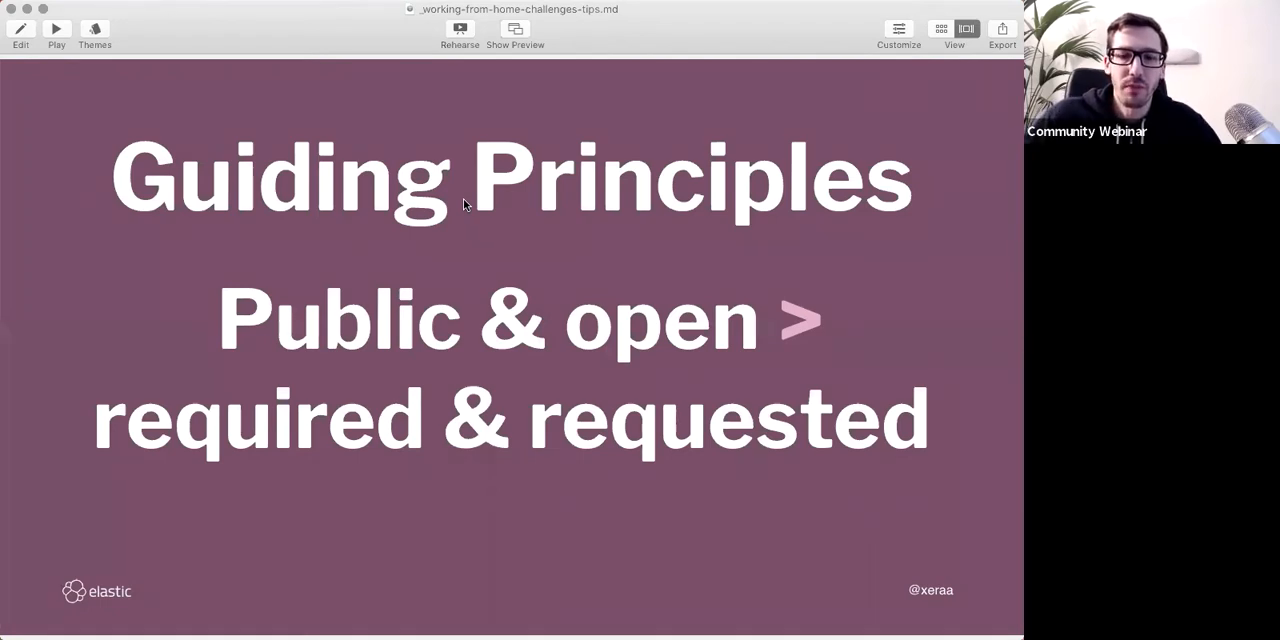
Step: Advance the deck to the Guiding Principles slide favouring asynchronous over synchronous work
{"action": "key", "text": "right"}
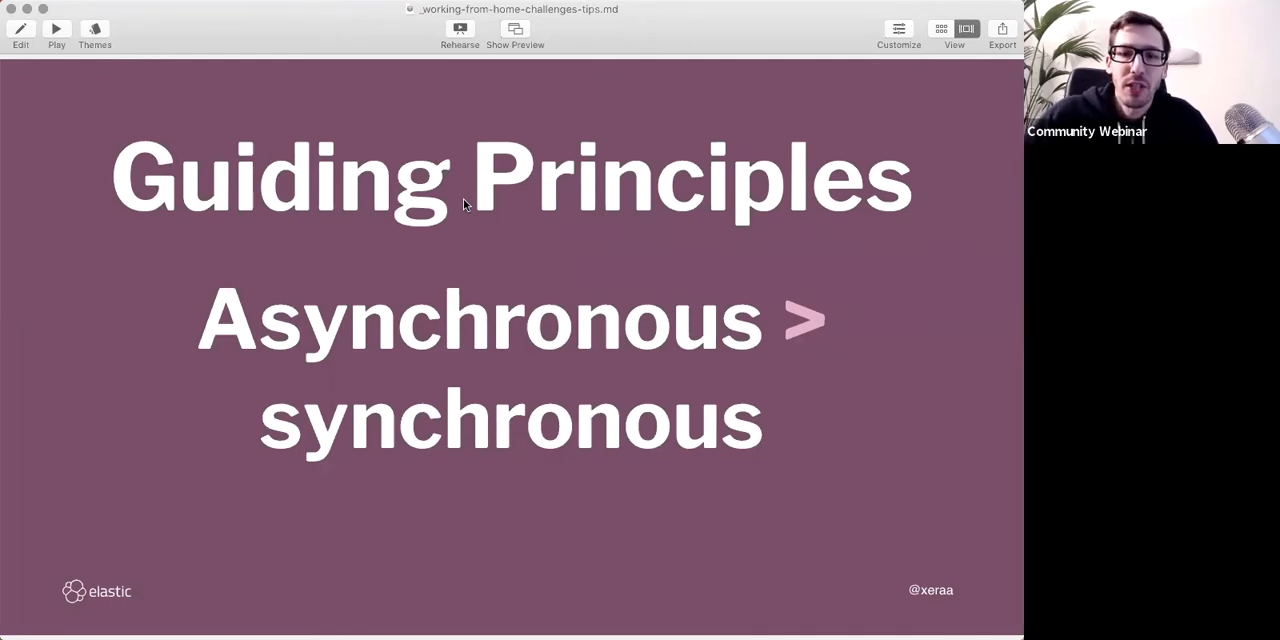
Step: Advance the deck onward to its closing Work from Home: Challenges & Tips slide with the QR code
{"action": "key", "text": "right"}
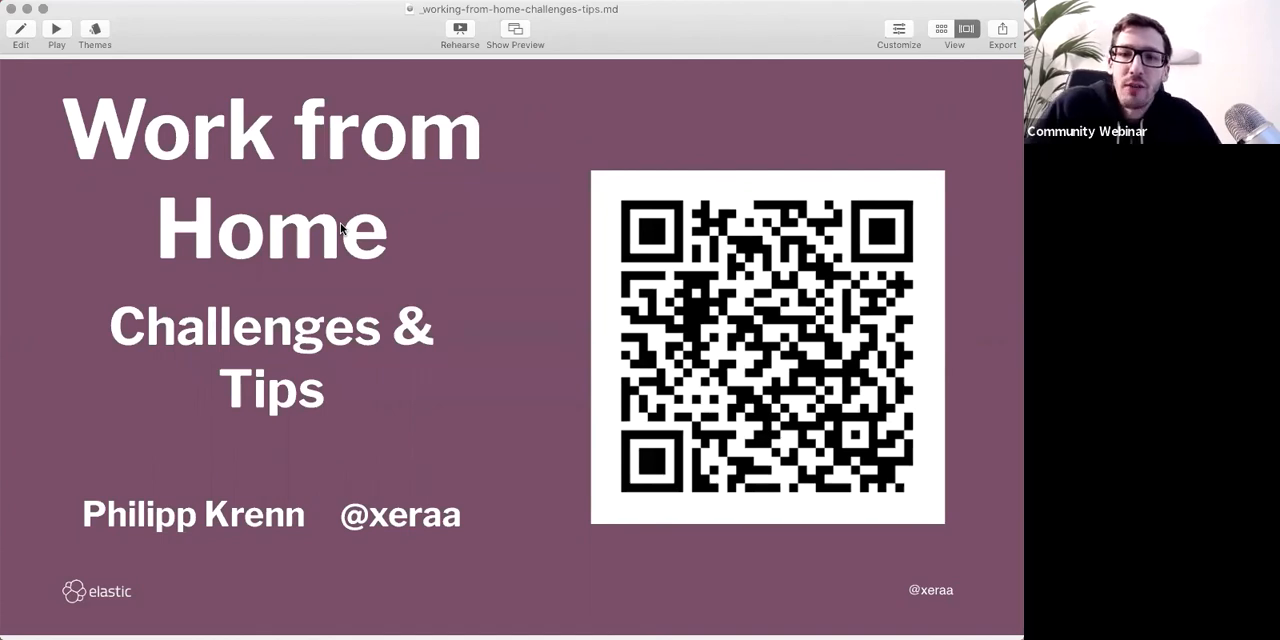
{"action": "mouse_move", "coordinate": [374, 252]}
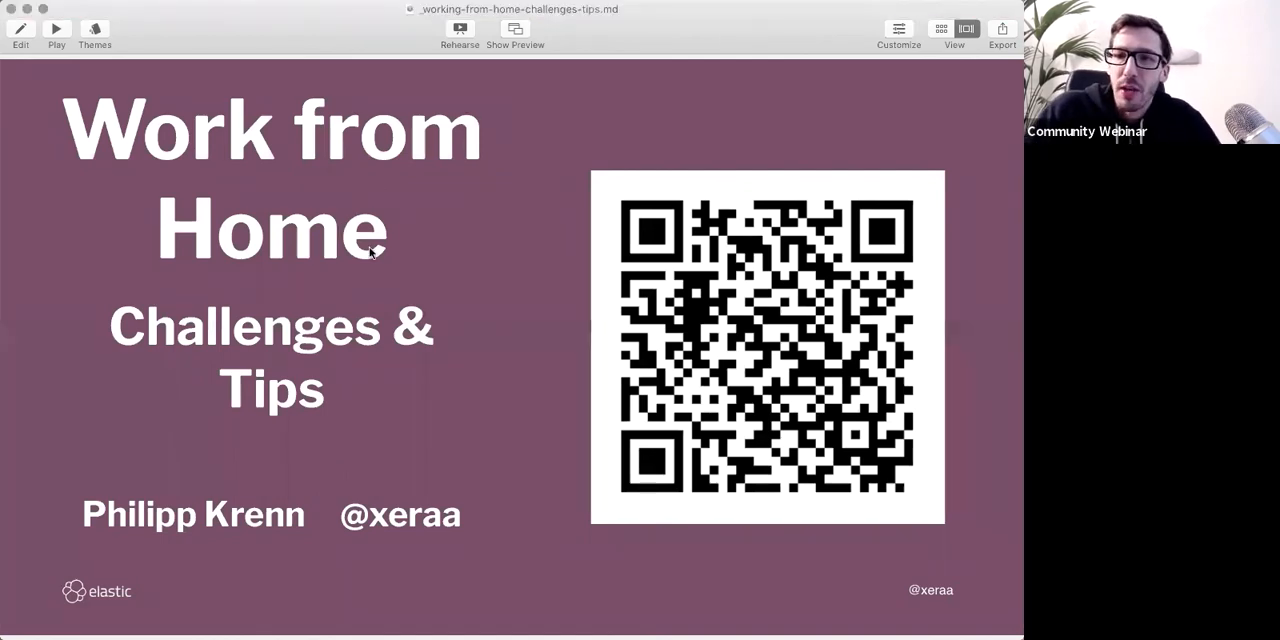